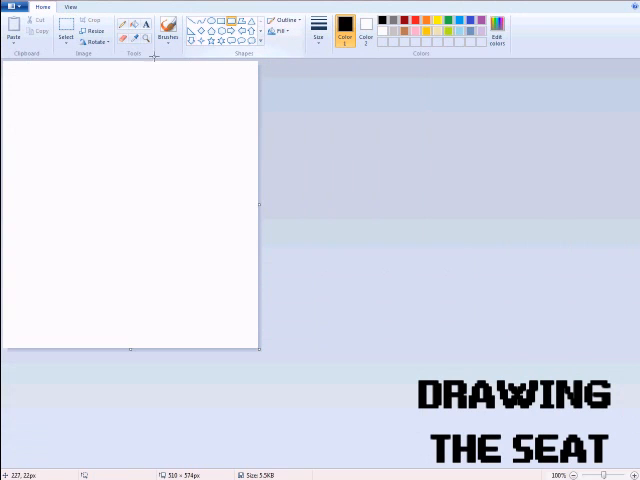
# - Draw a tall rounded rectangle on the Paint canvas and fill it with black
pyautogui.moveTo(12, 67); pyautogui.dragTo(128, 245)
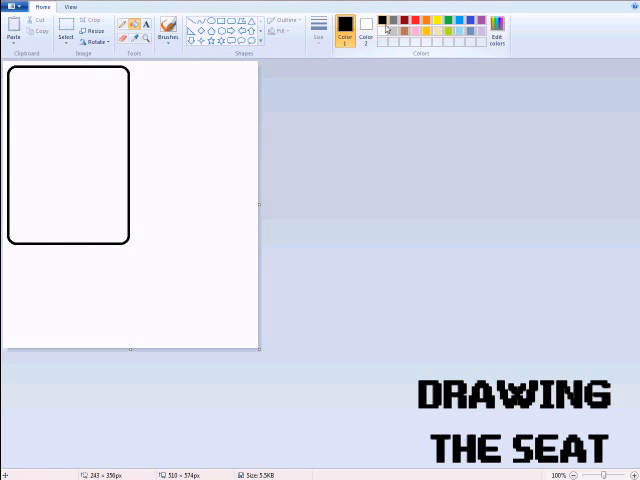
pyautogui.click(100, 110)
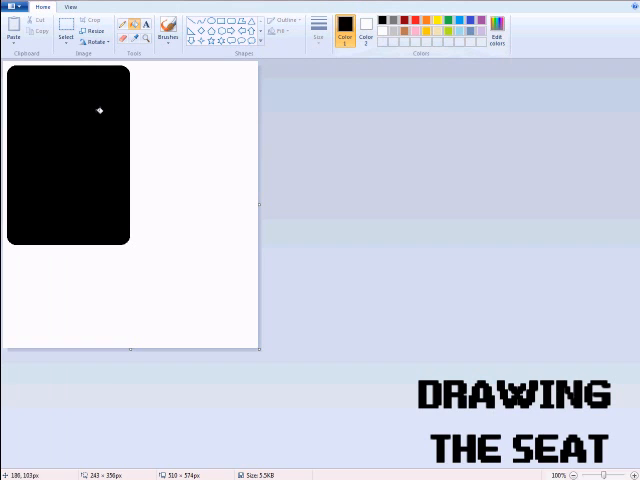
pyautogui.click(66, 20)
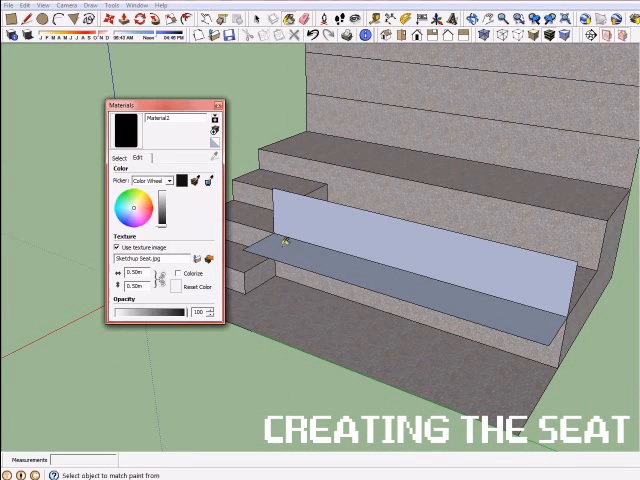
# - Start a new material and choose Sketchup Seat.jpg as its texture image
pyautogui.click(115, 158)
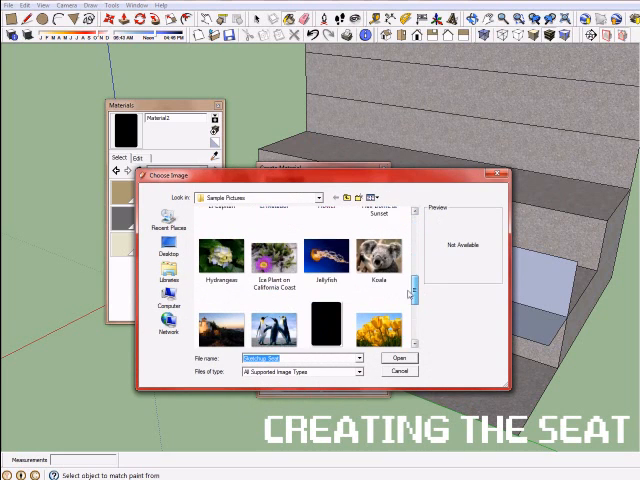
pyautogui.click(398, 357)
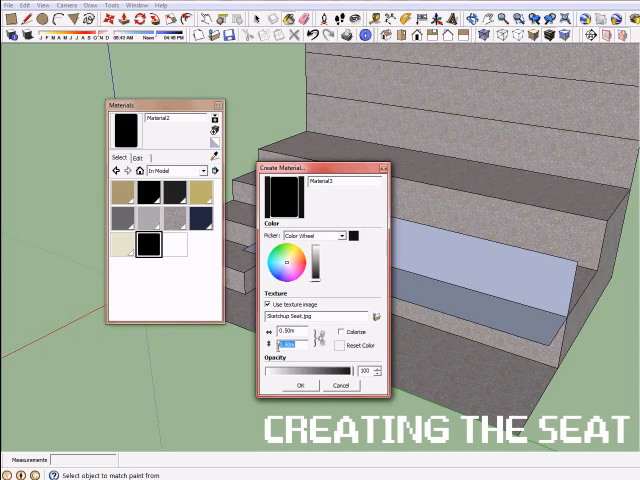
# - Confirm the seat material, tint its texture red in Edit, and close Materials
pyautogui.click(304, 385)
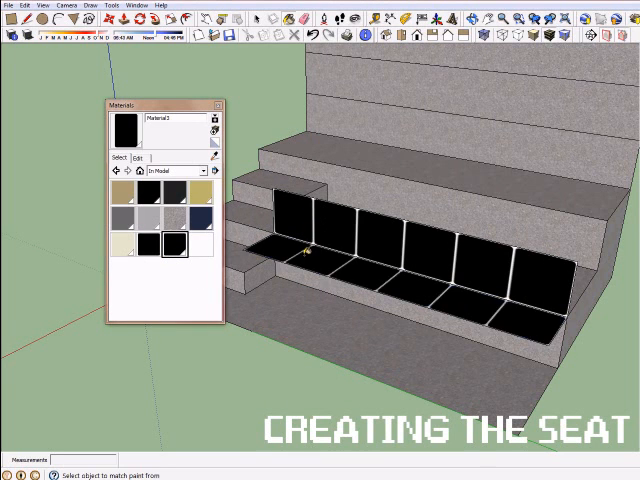
pyautogui.click(133, 157)
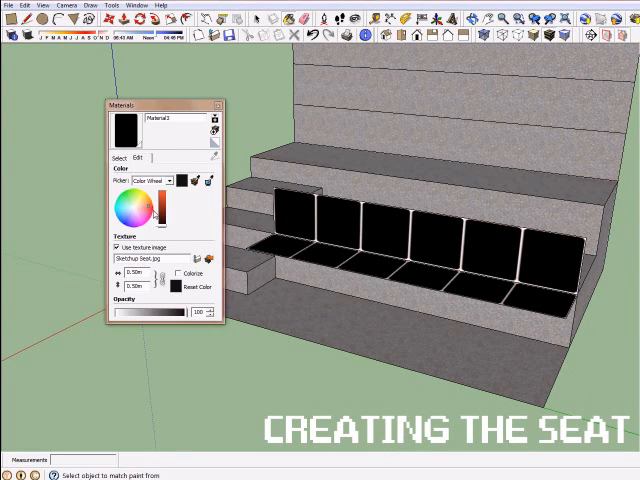
pyautogui.click(155, 205)
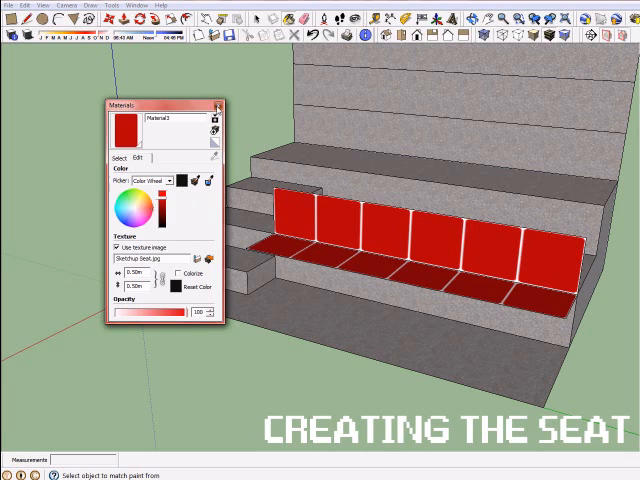
pyautogui.click(216, 107)
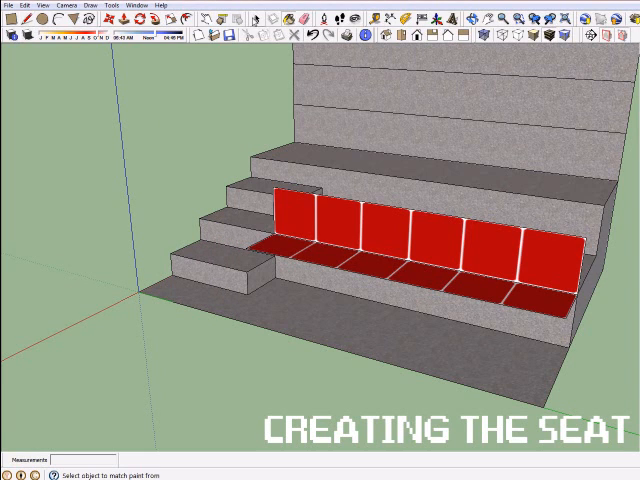